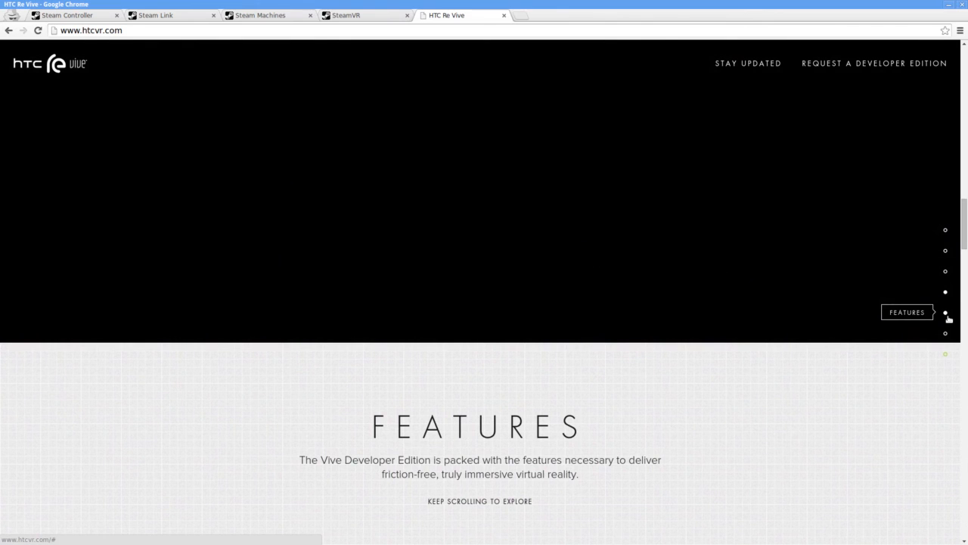
- Read down through the HTC Vive site to the bottom of the page
{"action": "scroll", "scroll_direction": "down", "scroll_amount": 3}
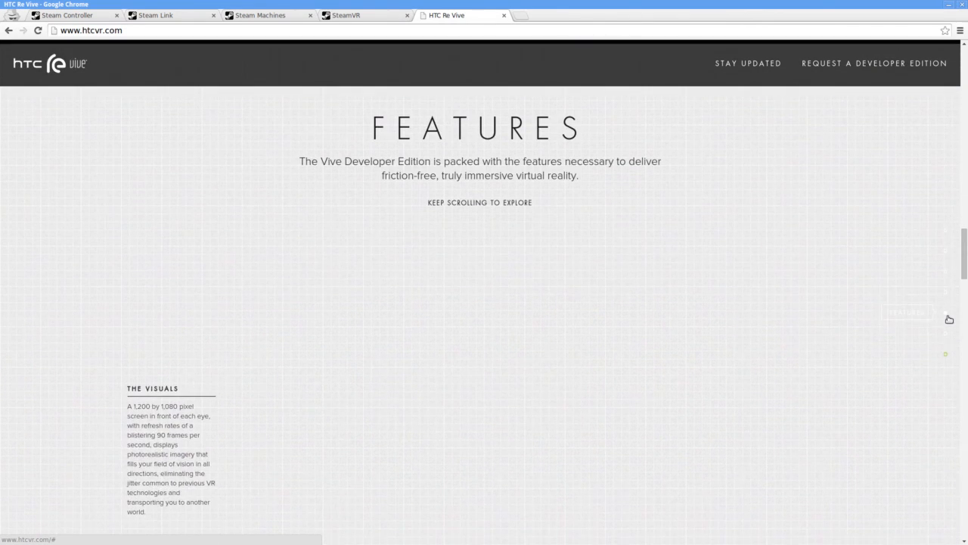
{"action": "scroll", "scroll_direction": "down", "scroll_amount": 3}
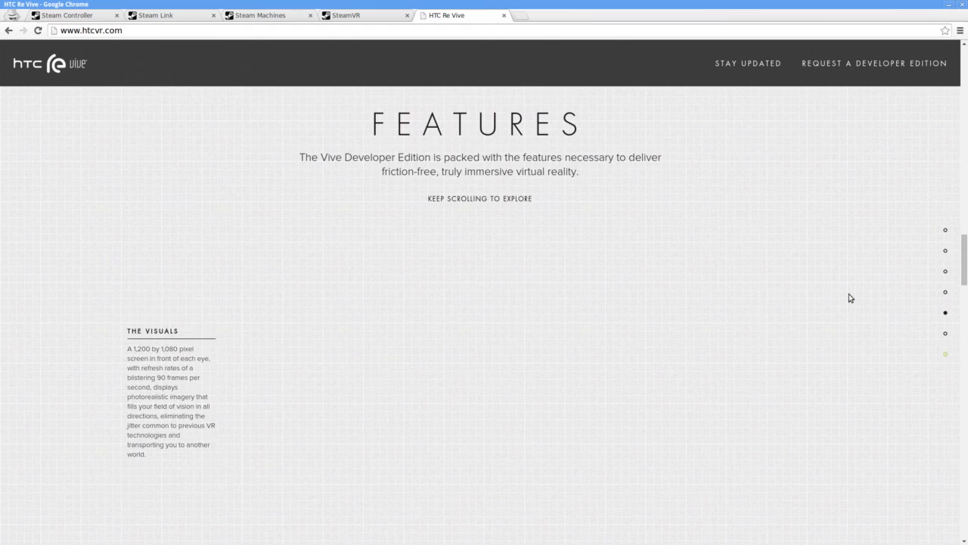
{"action": "scroll", "scroll_direction": "down", "scroll_amount": 3}
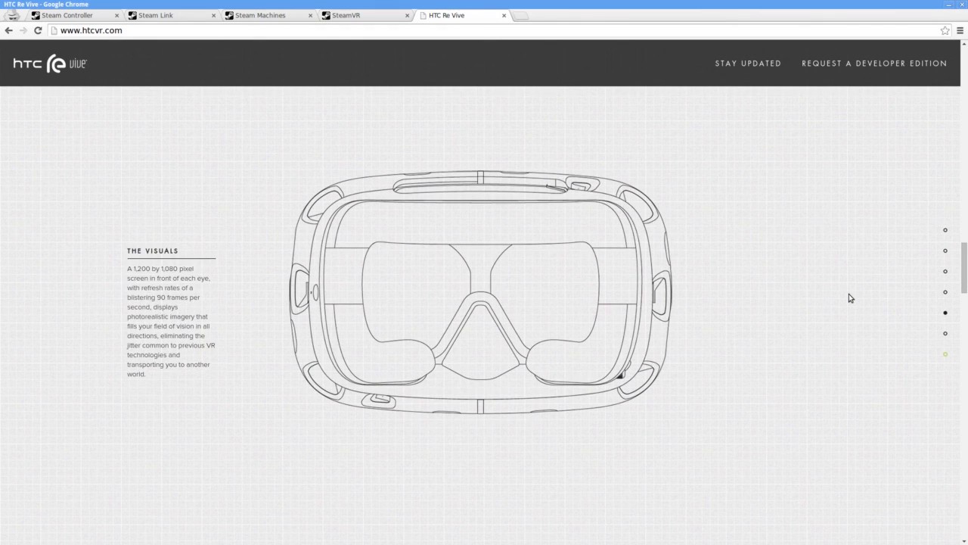
{"action": "scroll", "scroll_direction": "down", "scroll_amount": 3}
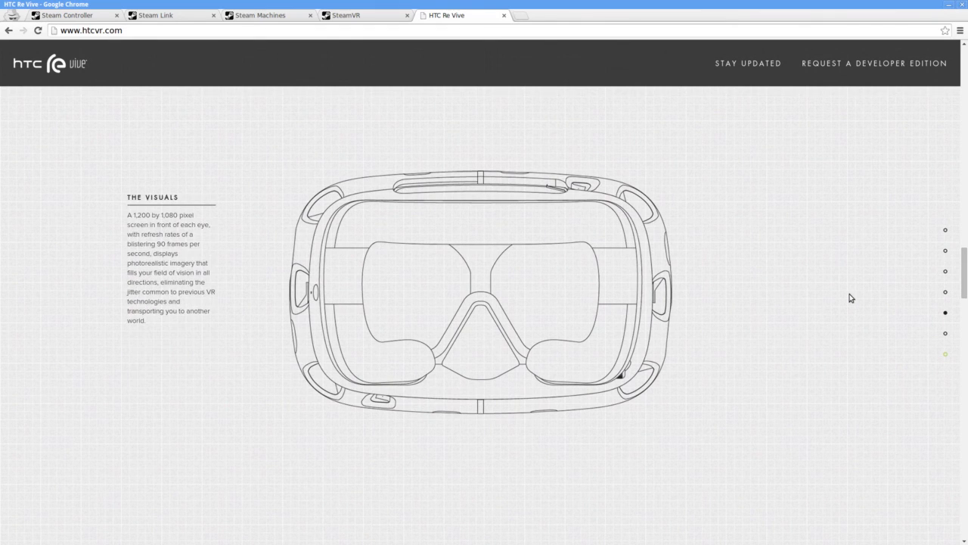
{"action": "scroll", "scroll_direction": "down", "scroll_amount": 3}
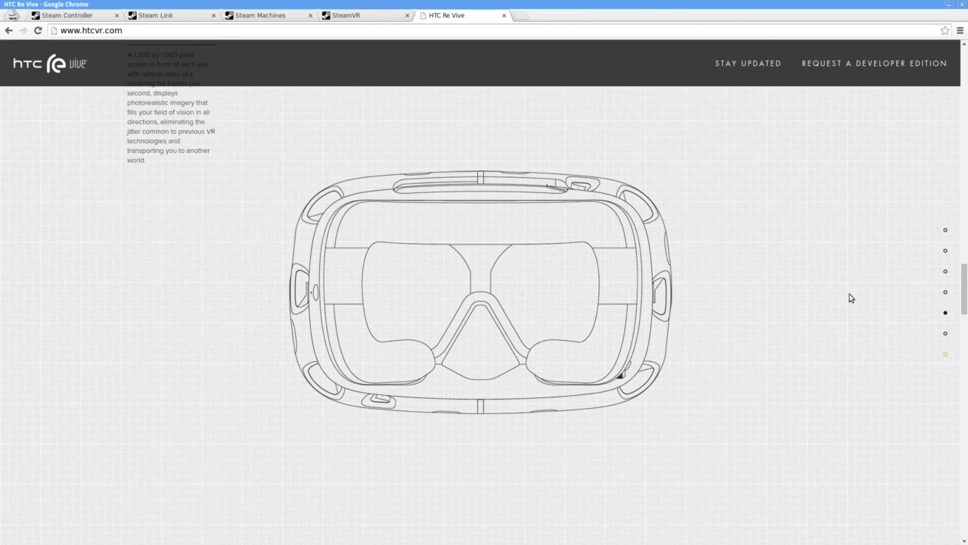
{"action": "scroll", "scroll_direction": "down", "scroll_amount": 3}
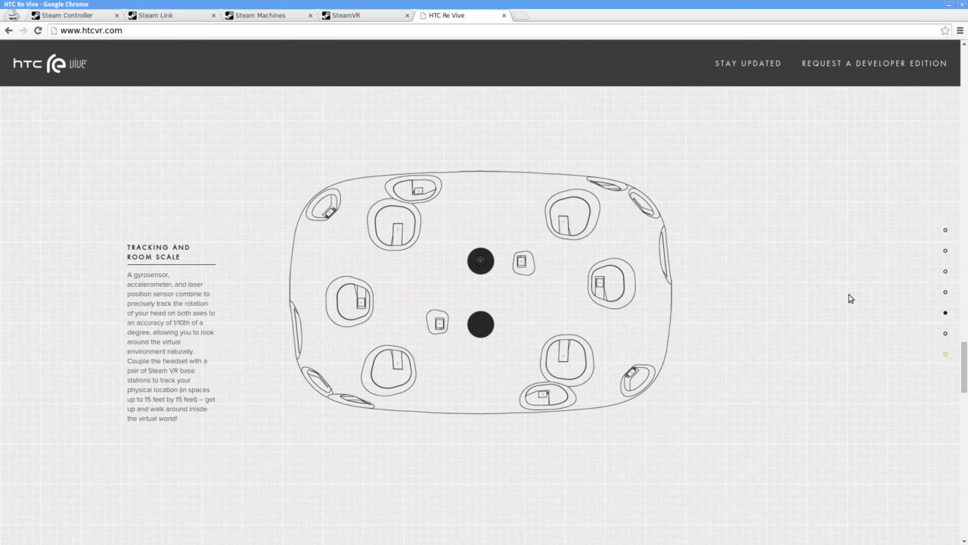
- Show the SteamVR overview, then read down the Steam Machines page to the Alienware machine
{"action": "left_click", "coordinate": [363, 15]}
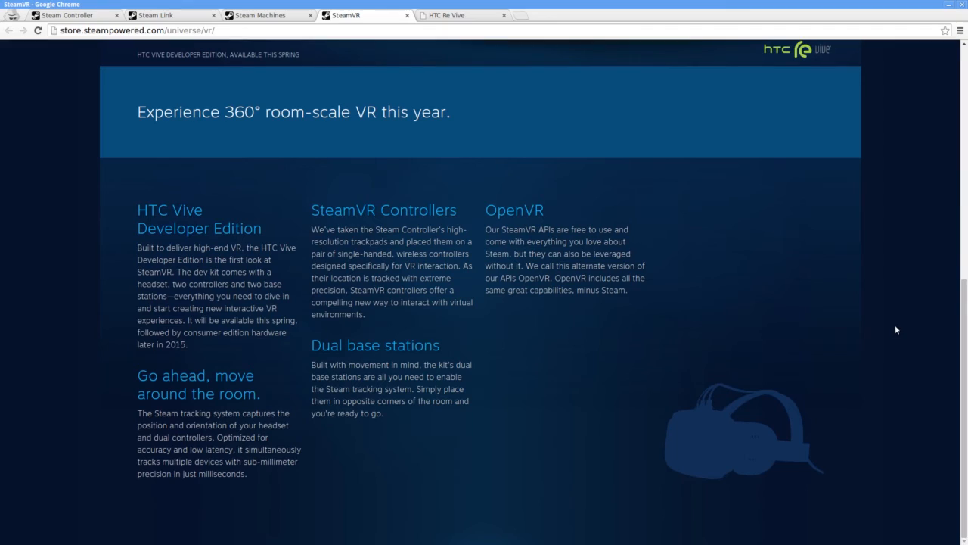
{"action": "scroll", "scroll_direction": "down", "scroll_amount": 3}
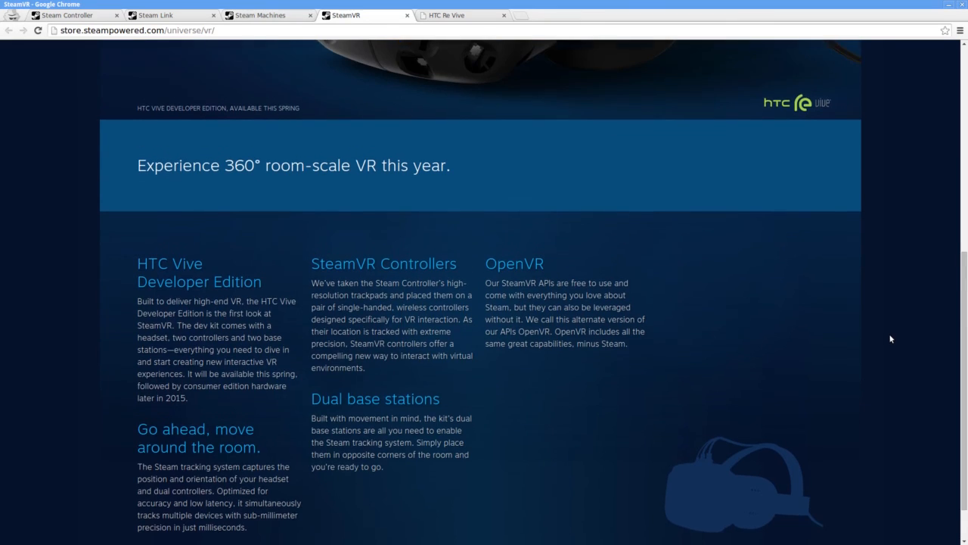
{"action": "scroll", "scroll_direction": "up", "scroll_amount": 3}
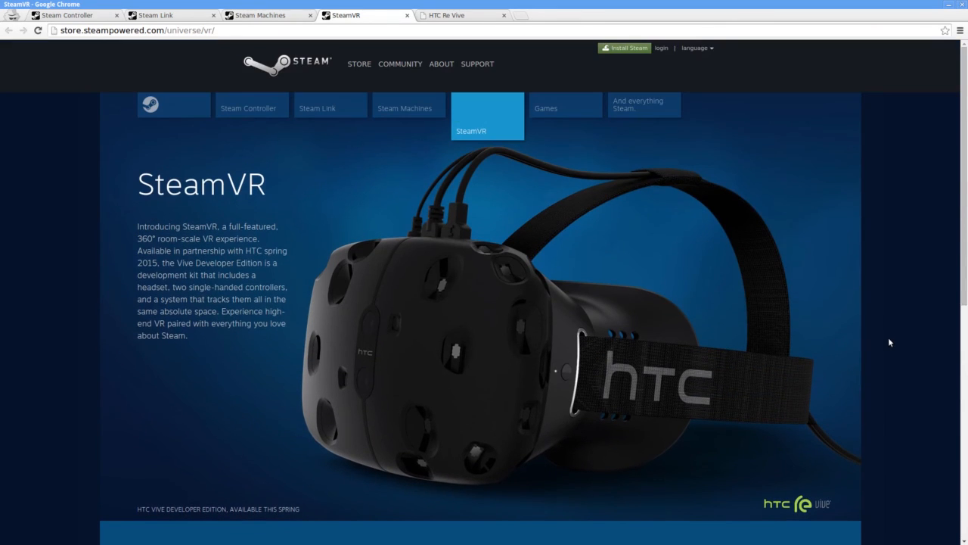
{"action": "mouse_move", "coordinate": [408, 118]}
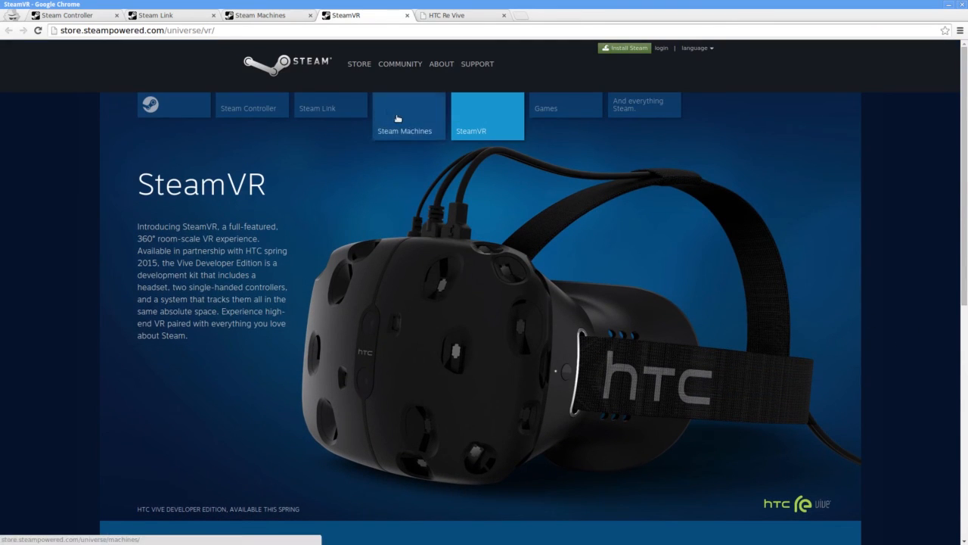
{"action": "mouse_move", "coordinate": [95, 87]}
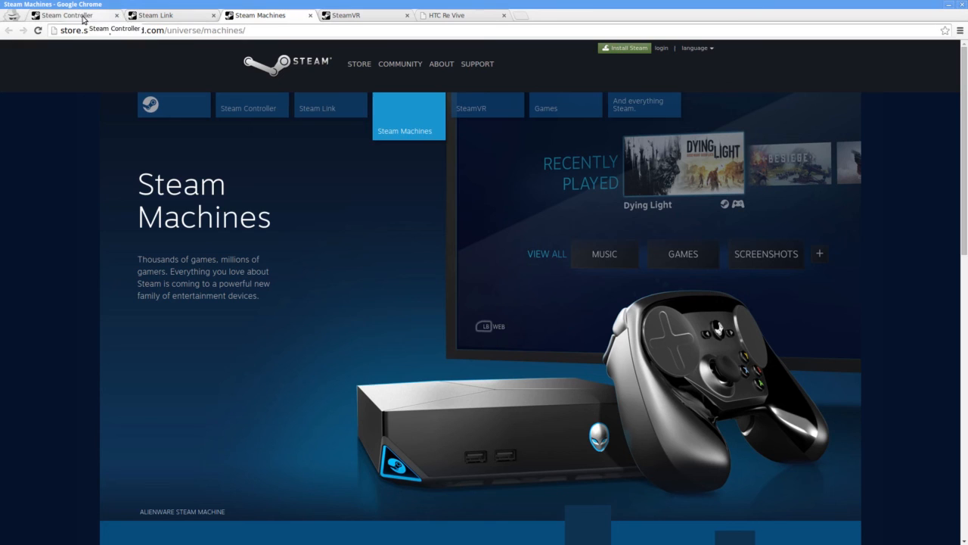
{"action": "scroll", "scroll_direction": "down", "scroll_amount": 3}
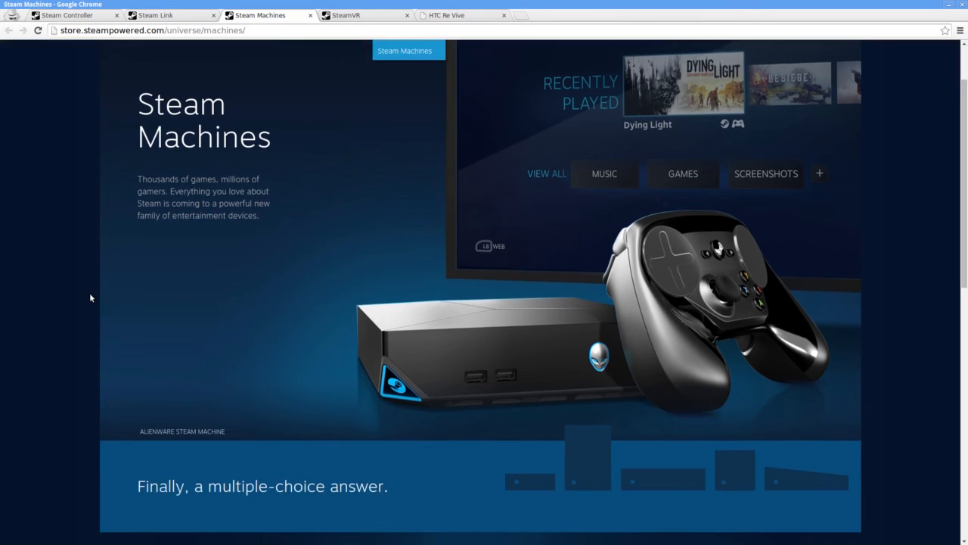
{"action": "scroll", "scroll_direction": "down", "scroll_amount": 3}
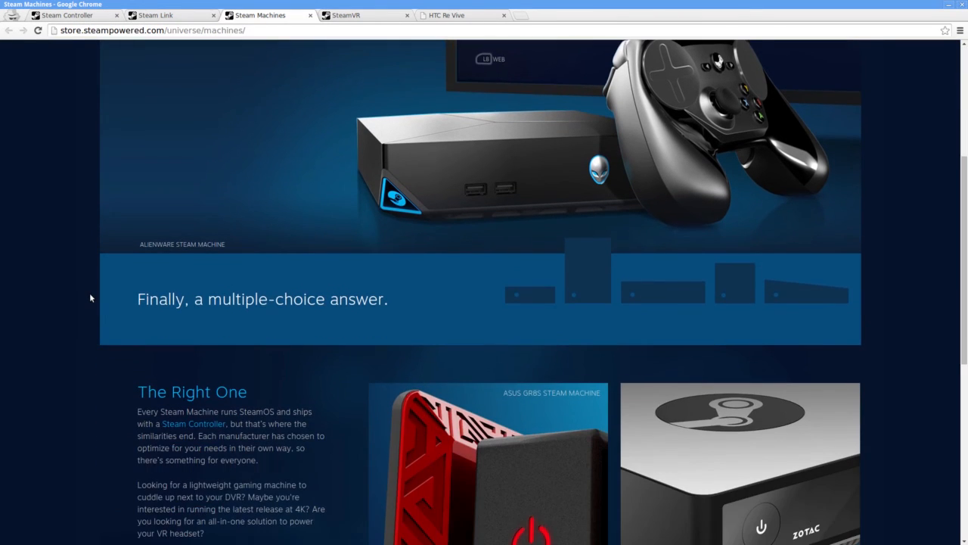
{"action": "scroll", "scroll_direction": "down", "scroll_amount": 3}
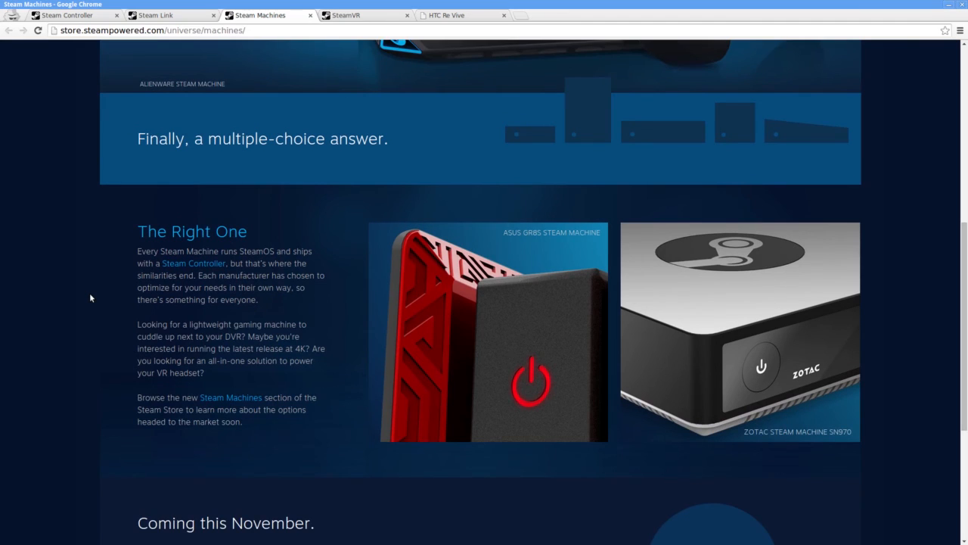
{"action": "scroll", "scroll_direction": "down", "scroll_amount": 3}
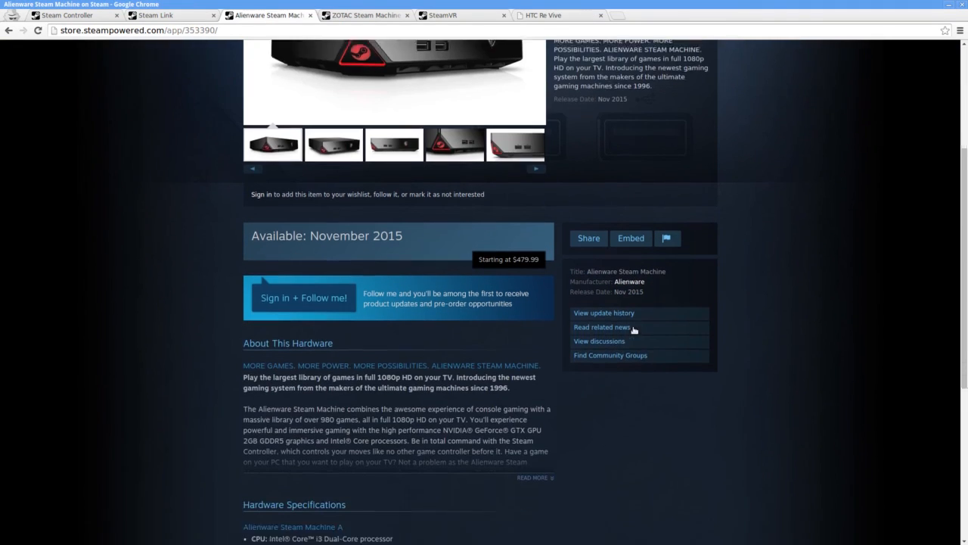
- Show the ZOTAC Steam Machine SN970 page and read its specs down to the HDMI-in feature line
{"action": "scroll", "scroll_direction": "down", "scroll_amount": 3}
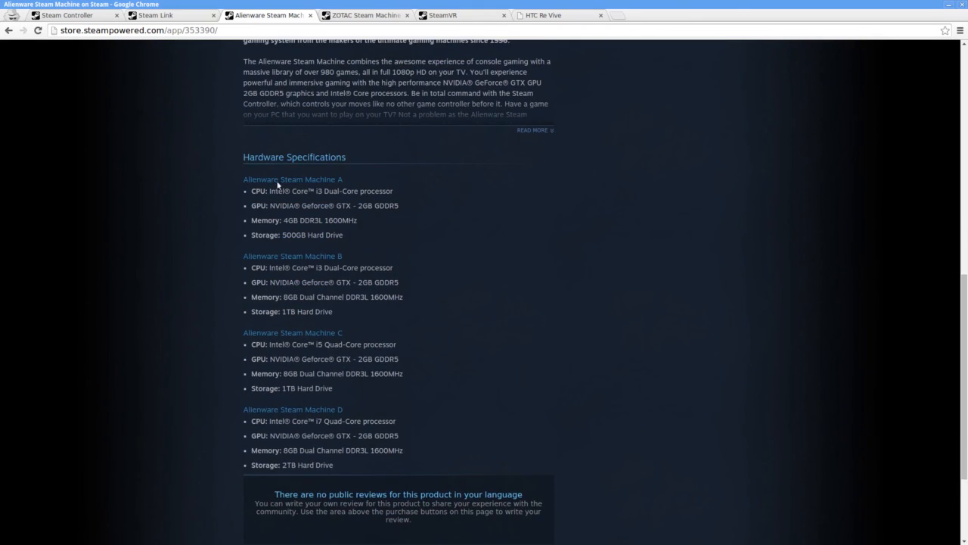
{"action": "mouse_move", "coordinate": [431, 448]}
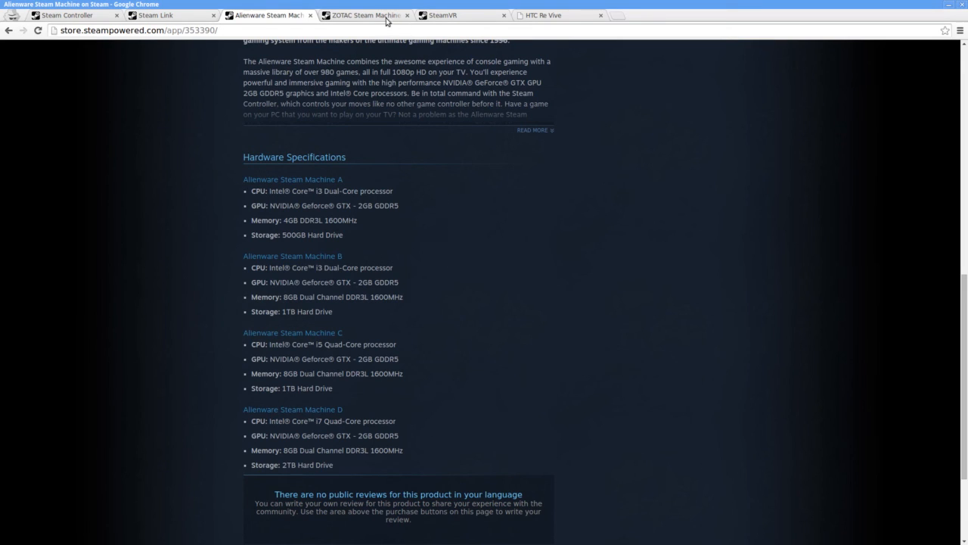
{"action": "left_click", "coordinate": [363, 15]}
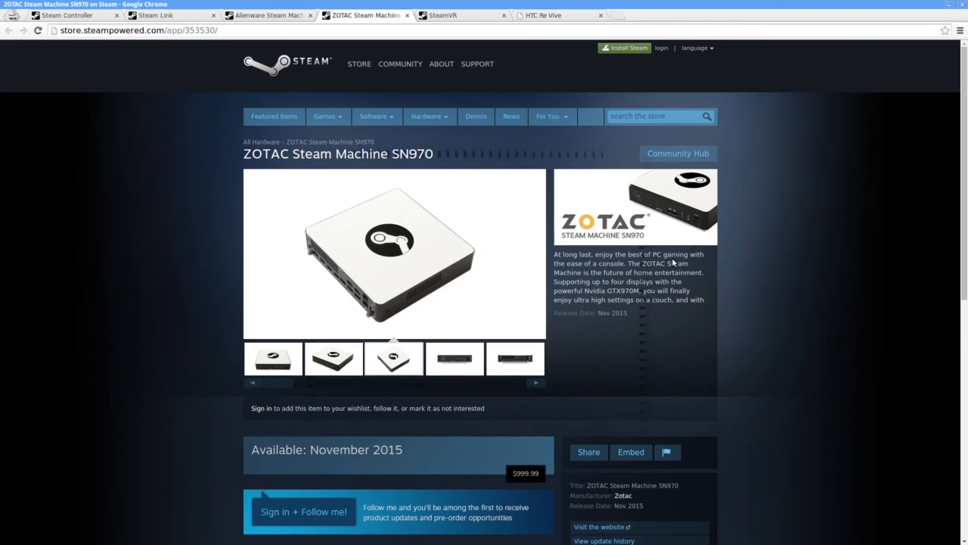
{"action": "scroll", "scroll_direction": "down", "scroll_amount": 3}
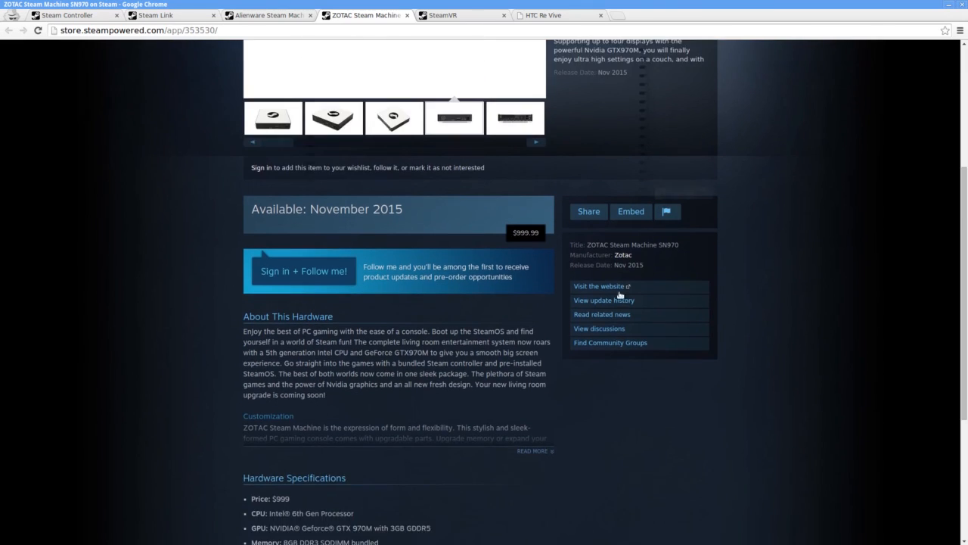
{"action": "scroll", "scroll_direction": "down", "scroll_amount": 3}
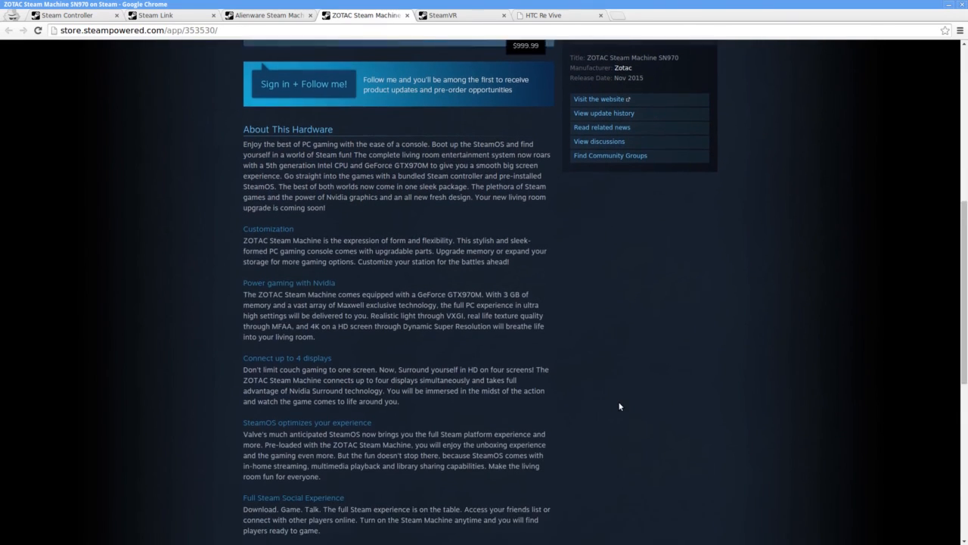
{"action": "scroll", "scroll_direction": "down", "scroll_amount": 3}
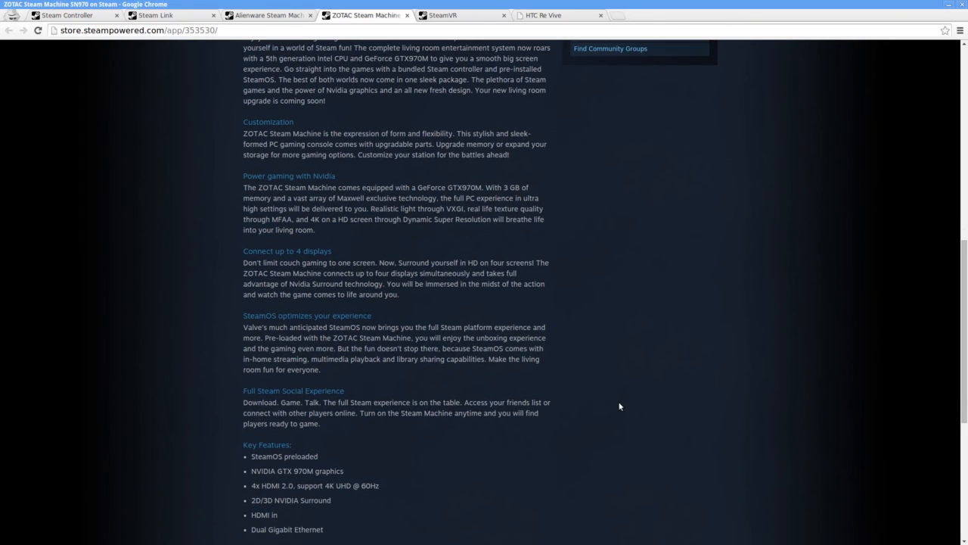
{"action": "scroll", "scroll_direction": "down", "scroll_amount": 3}
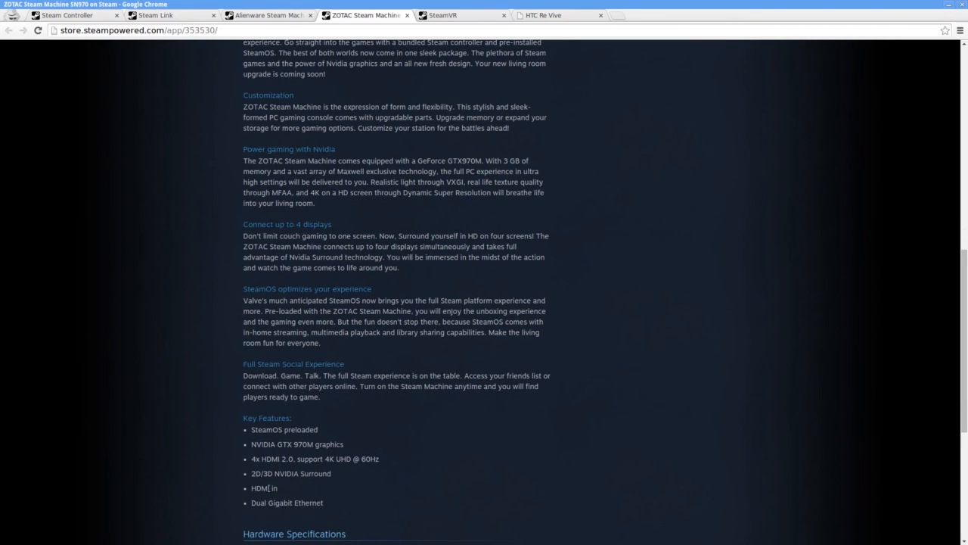
{"action": "double_click", "coordinate": [263, 487]}
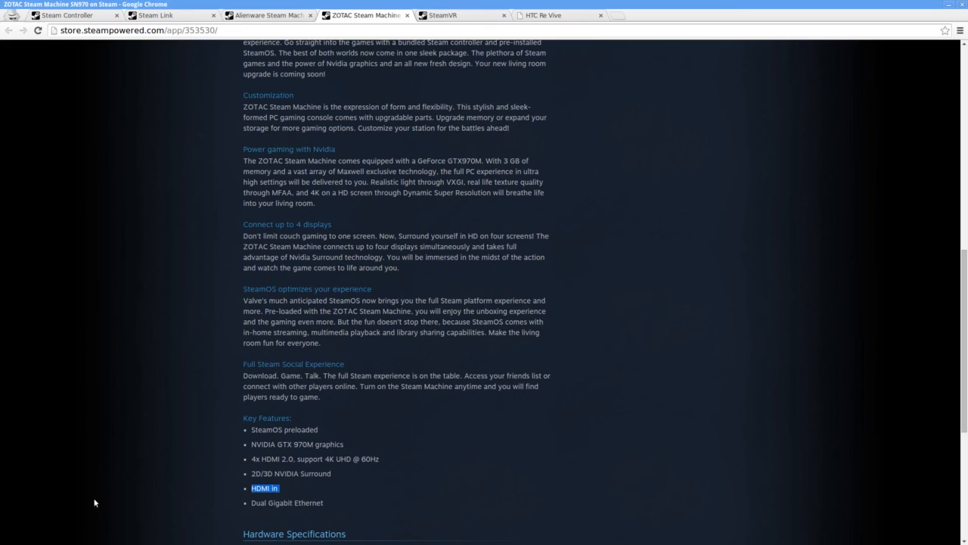
{"action": "left_click", "coordinate": [265, 16]}
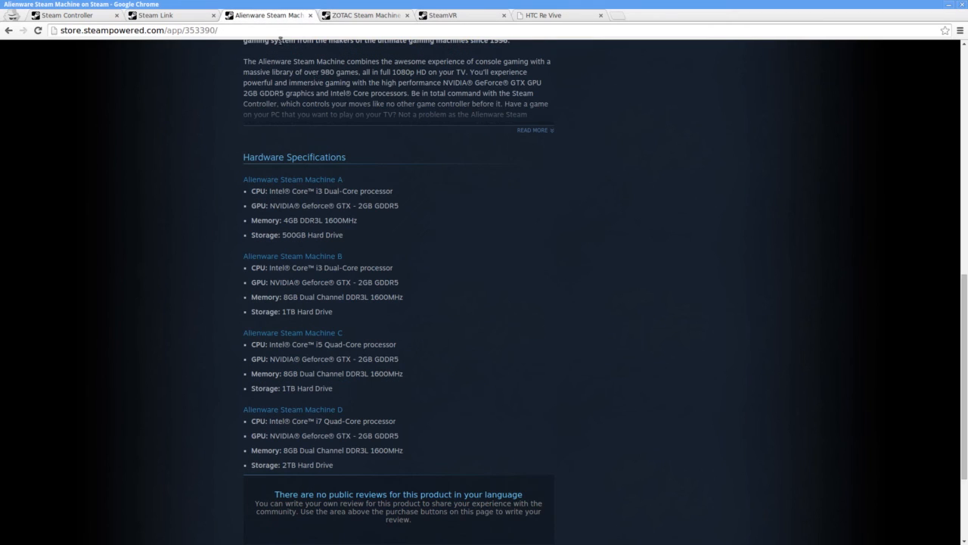
{"action": "mouse_move", "coordinate": [392, 279]}
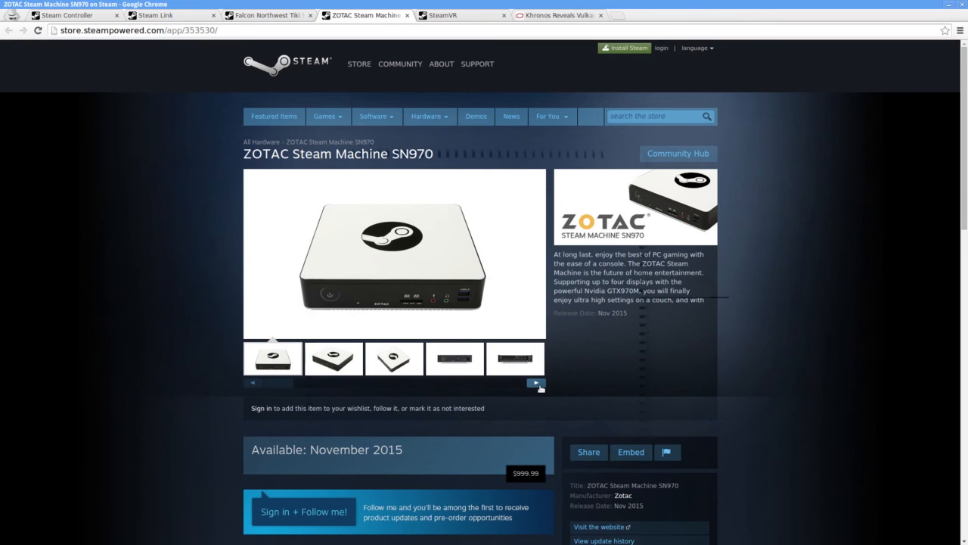
- Cycle through the ZOTAC SN970 gallery photos one by one
{"action": "left_click", "coordinate": [536, 382]}
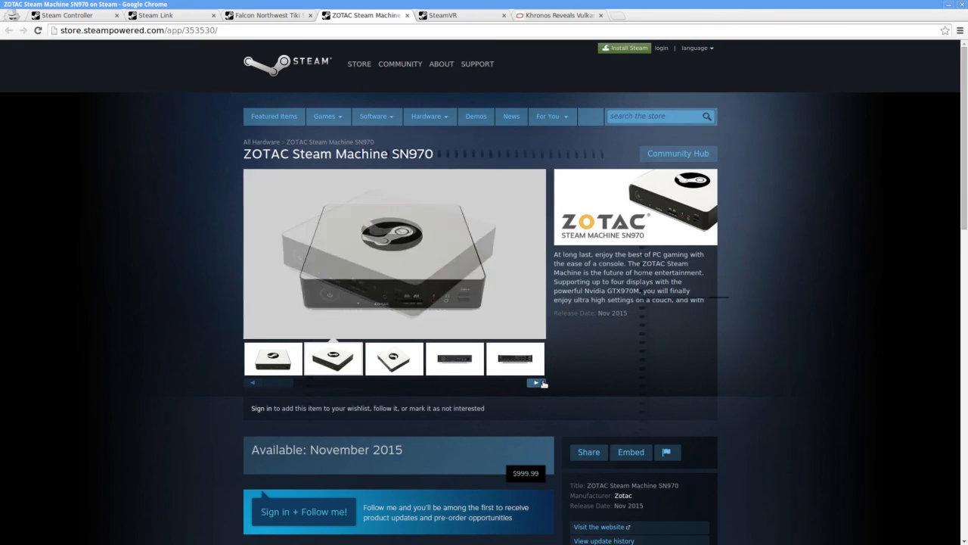
{"action": "left_click", "coordinate": [535, 382]}
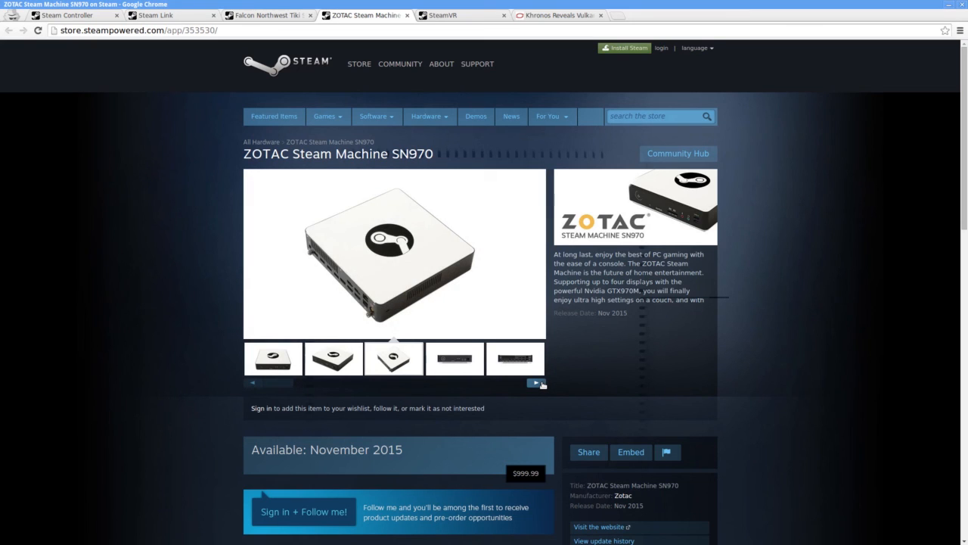
{"action": "left_click", "coordinate": [536, 383]}
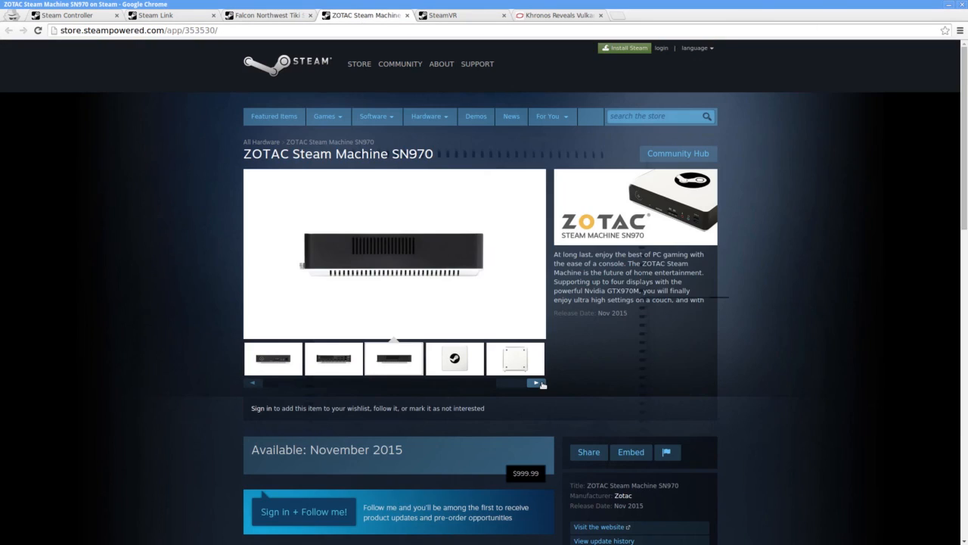
{"action": "left_click", "coordinate": [454, 357]}
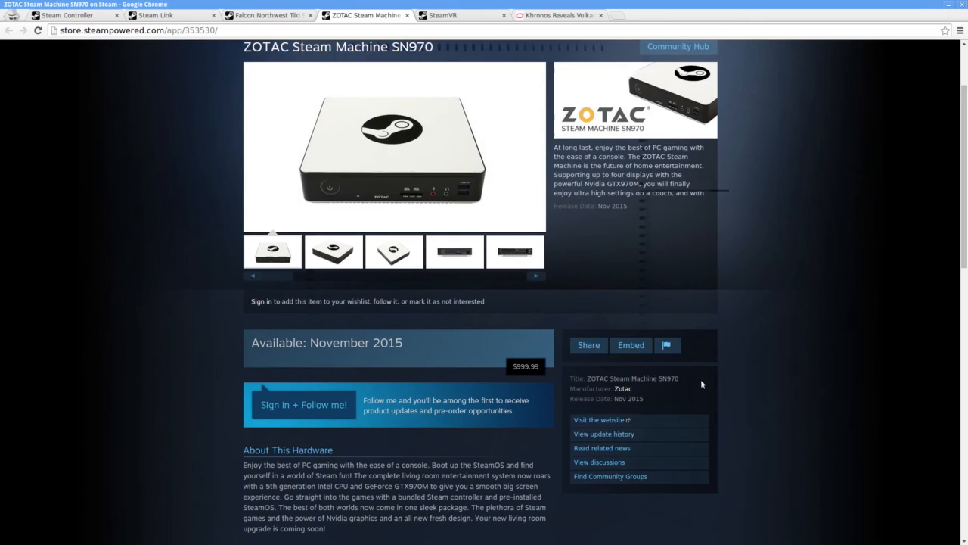
{"action": "scroll", "scroll_direction": "down", "scroll_amount": 3}
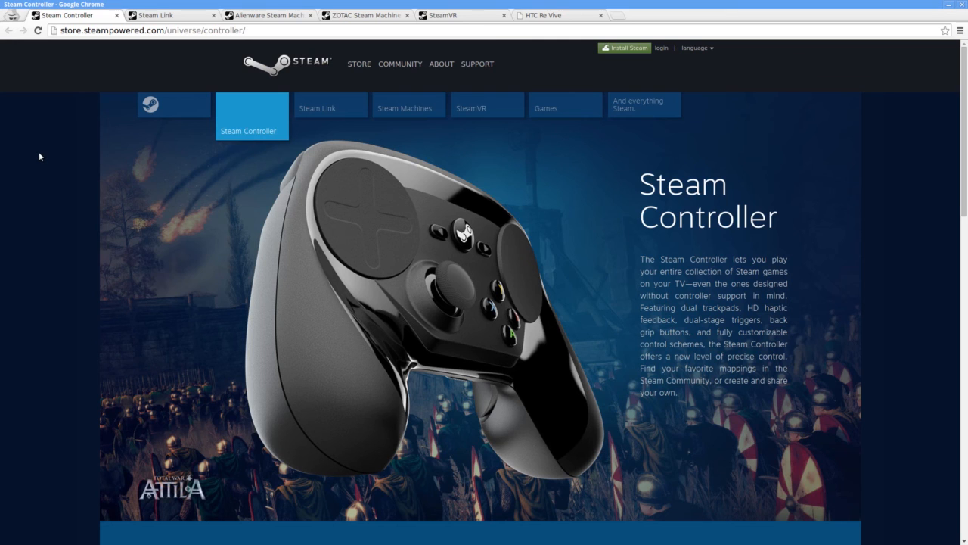
- Read down through the Steam Controller page's feature descriptions
{"action": "scroll", "scroll_direction": "down", "scroll_amount": 3}
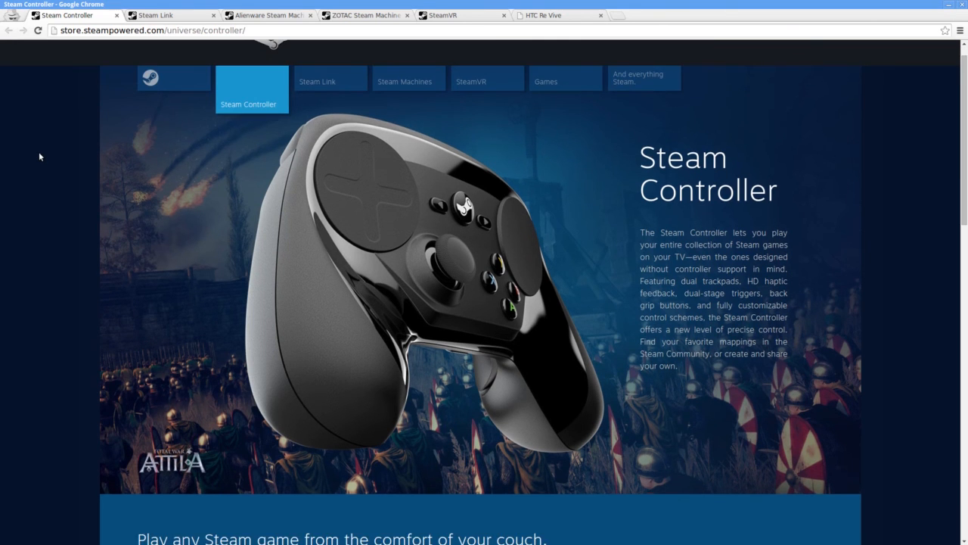
{"action": "scroll", "scroll_direction": "down", "scroll_amount": 3}
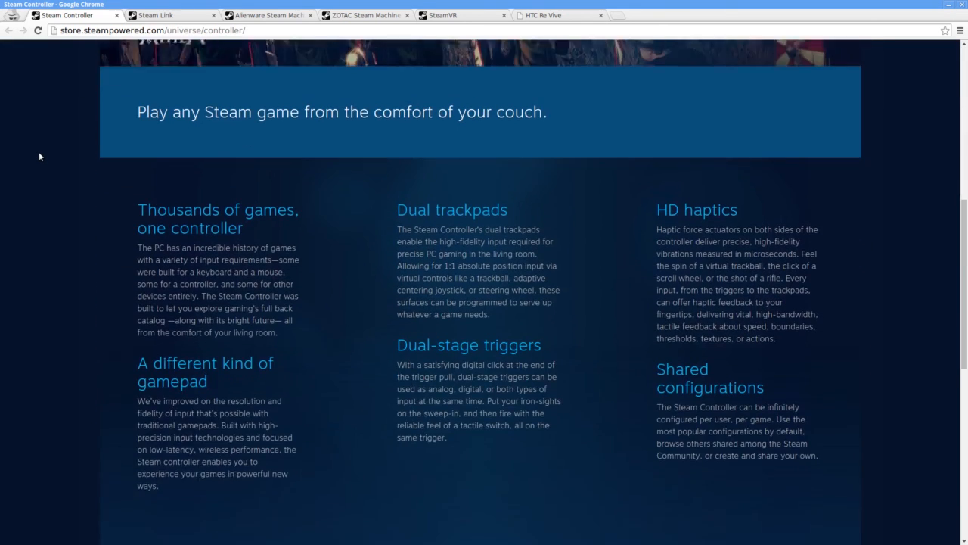
{"action": "scroll", "scroll_direction": "down", "scroll_amount": 3}
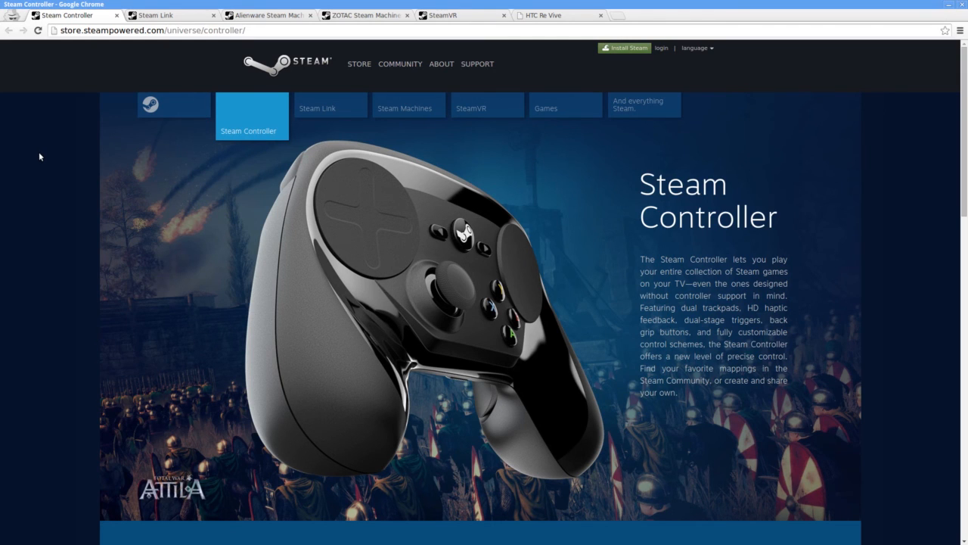
{"action": "scroll", "scroll_direction": "down", "scroll_amount": 3}
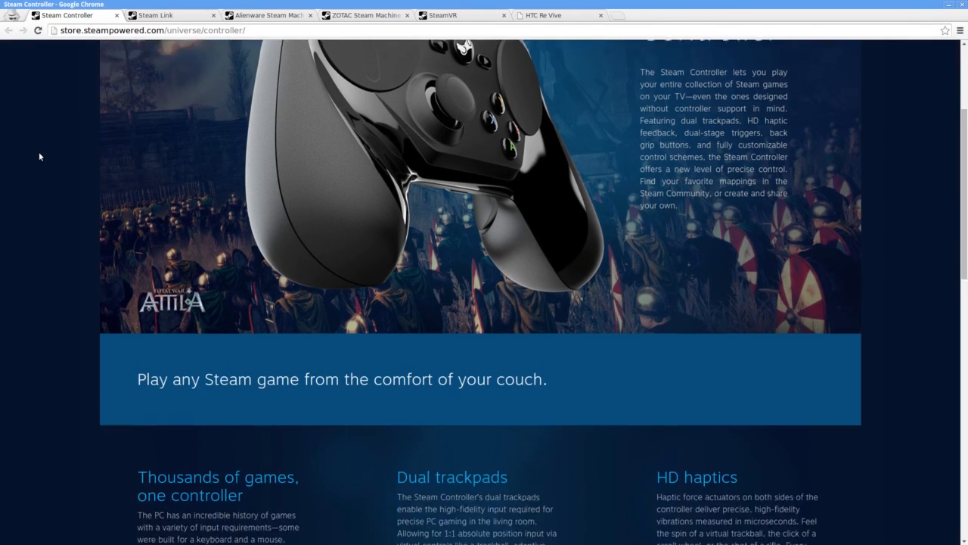
{"action": "scroll", "scroll_direction": "down", "scroll_amount": 3}
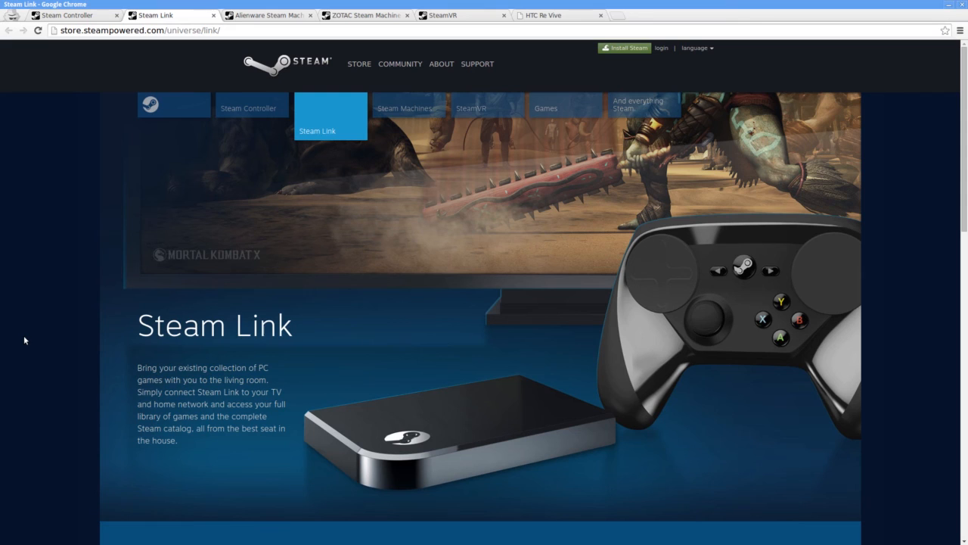
- Read down the Steam Link page to its 'Coming this November' section
{"action": "scroll", "scroll_direction": "down", "scroll_amount": 3}
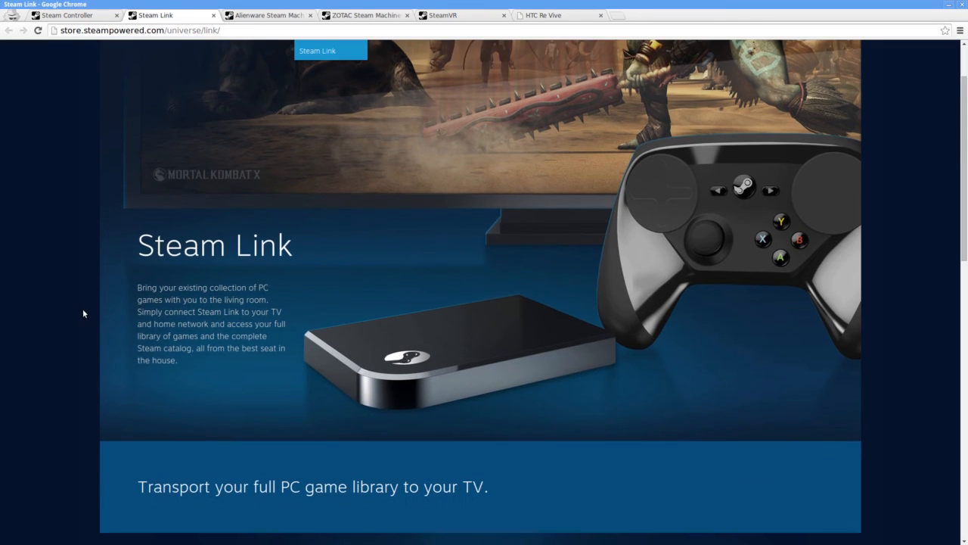
{"action": "scroll", "scroll_direction": "down", "scroll_amount": 3}
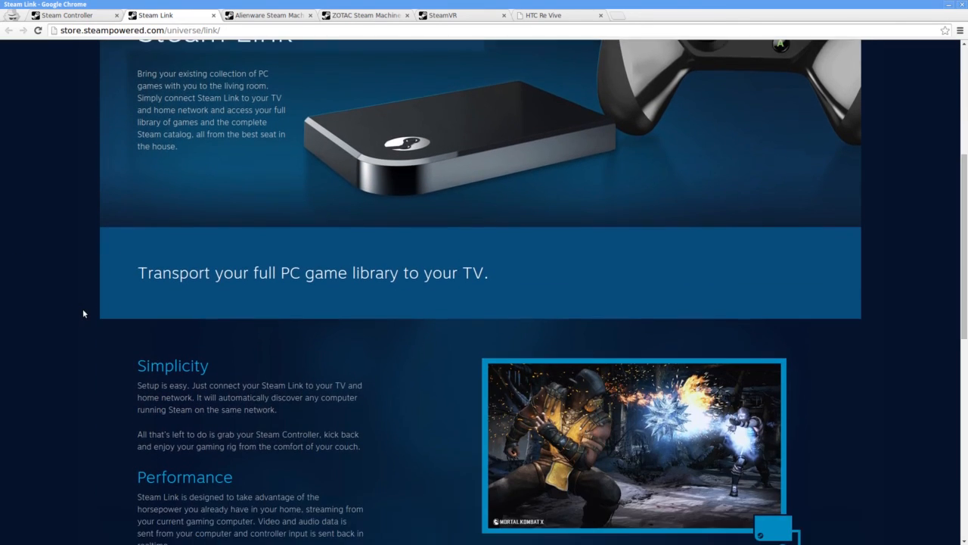
{"action": "scroll", "scroll_direction": "down", "scroll_amount": 3}
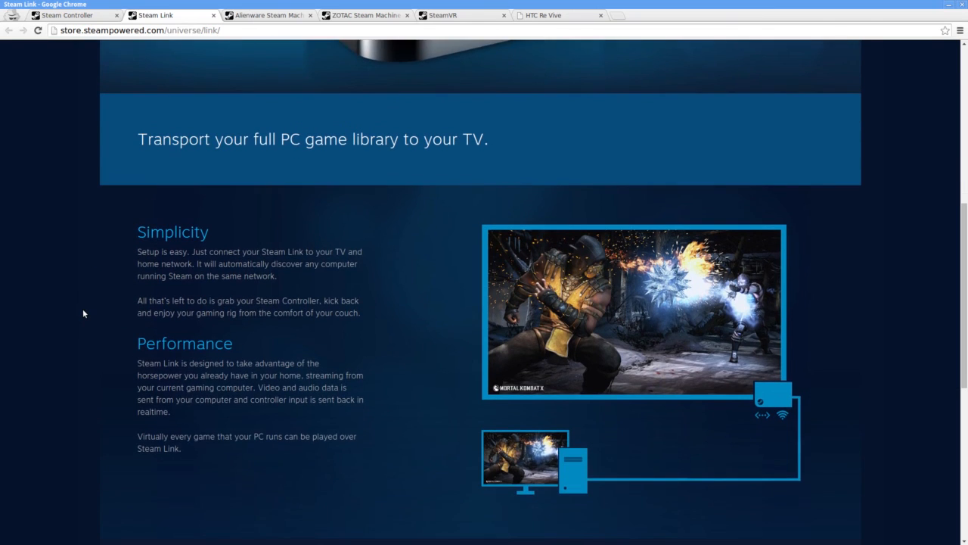
{"action": "scroll", "scroll_direction": "down", "scroll_amount": 3}
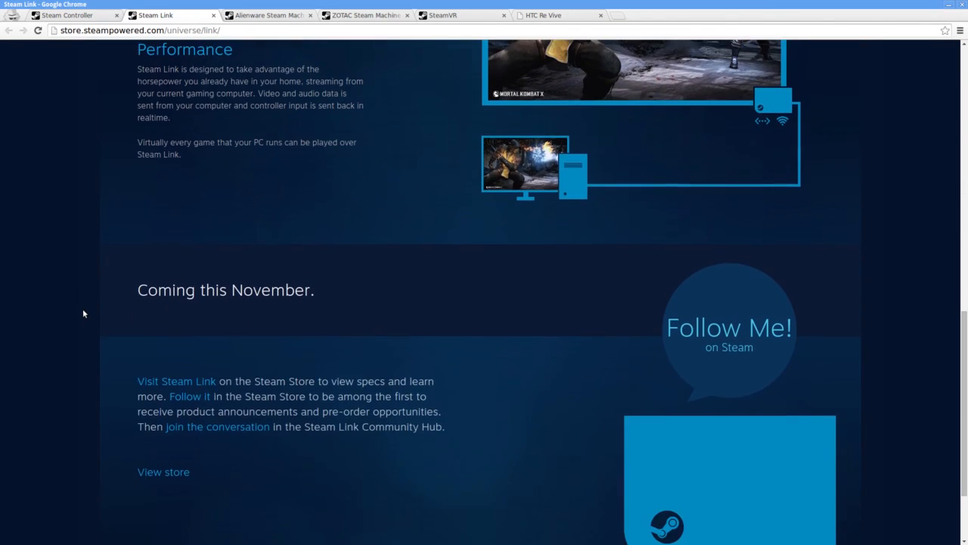
{"action": "scroll", "scroll_direction": "down", "scroll_amount": 3}
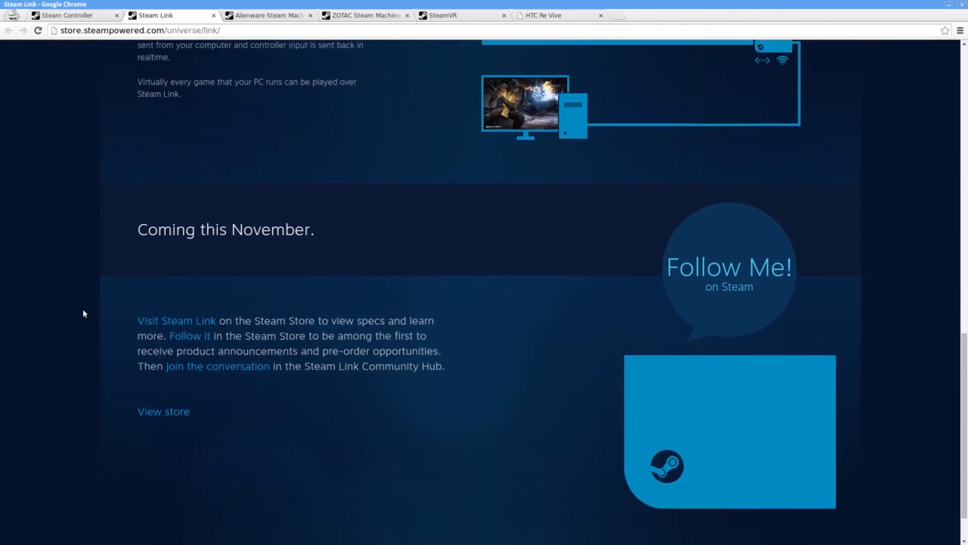
{"action": "scroll", "scroll_direction": "up", "scroll_amount": 3}
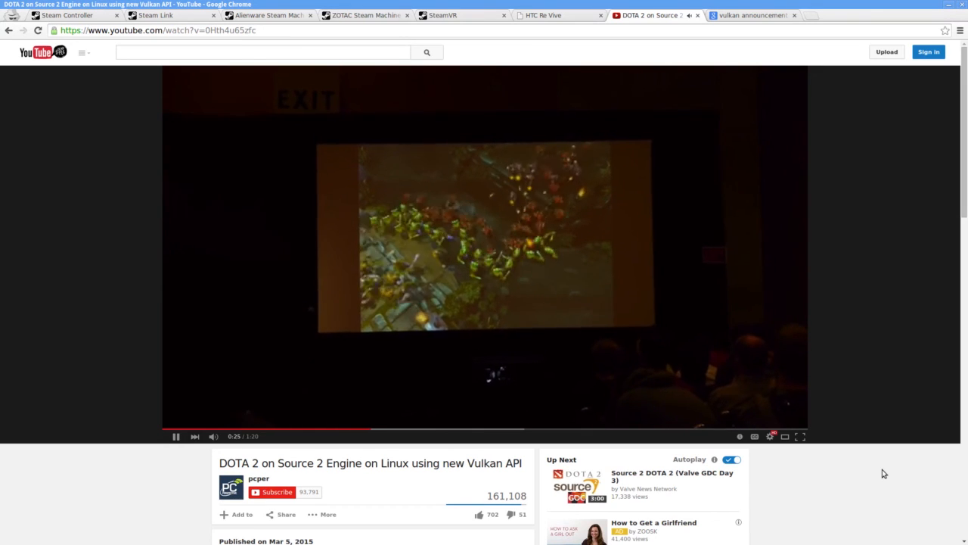
- Skim the Khronos Vulkan press release, then return to the DOTA 2 Vulkan demo video
{"action": "left_click", "coordinate": [749, 15]}
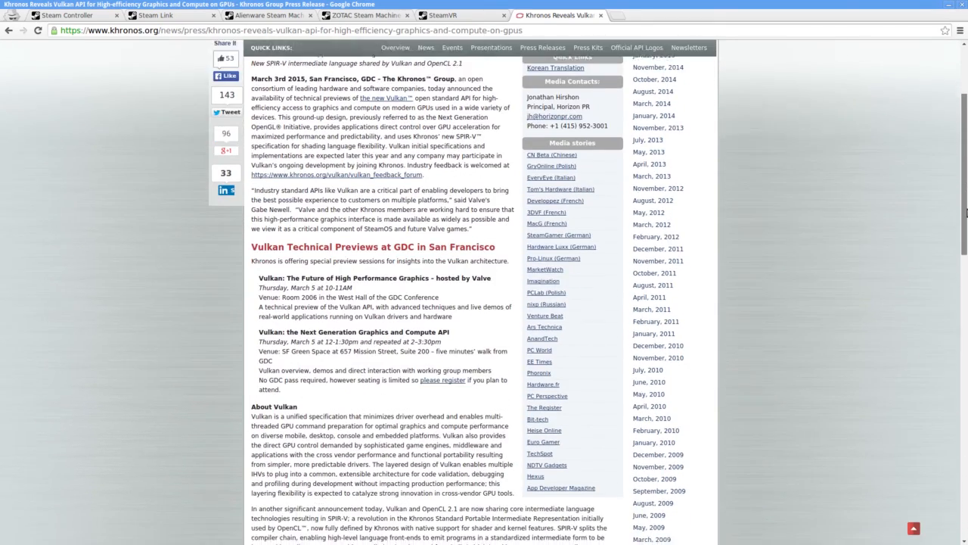
{"action": "scroll", "scroll_direction": "down", "scroll_amount": 3}
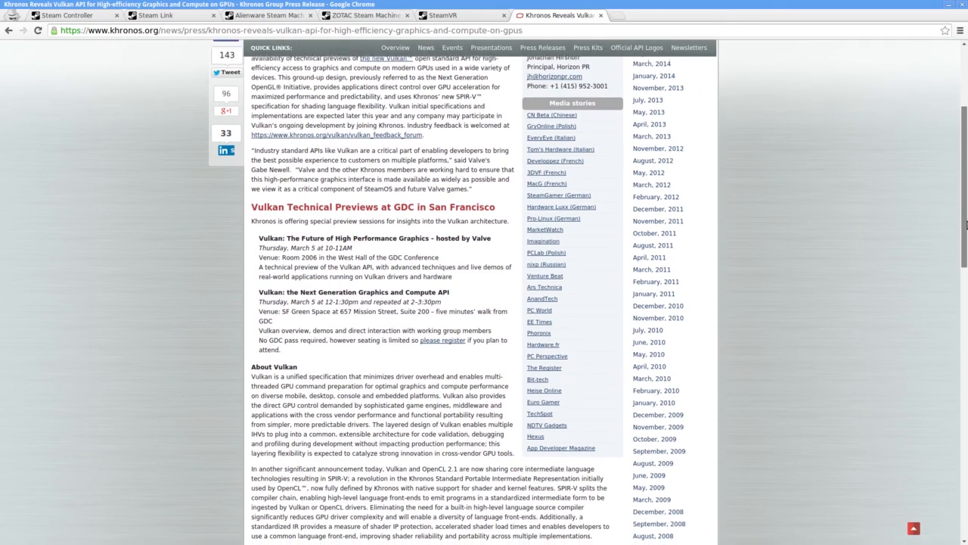
{"action": "scroll", "scroll_direction": "down", "scroll_amount": 3}
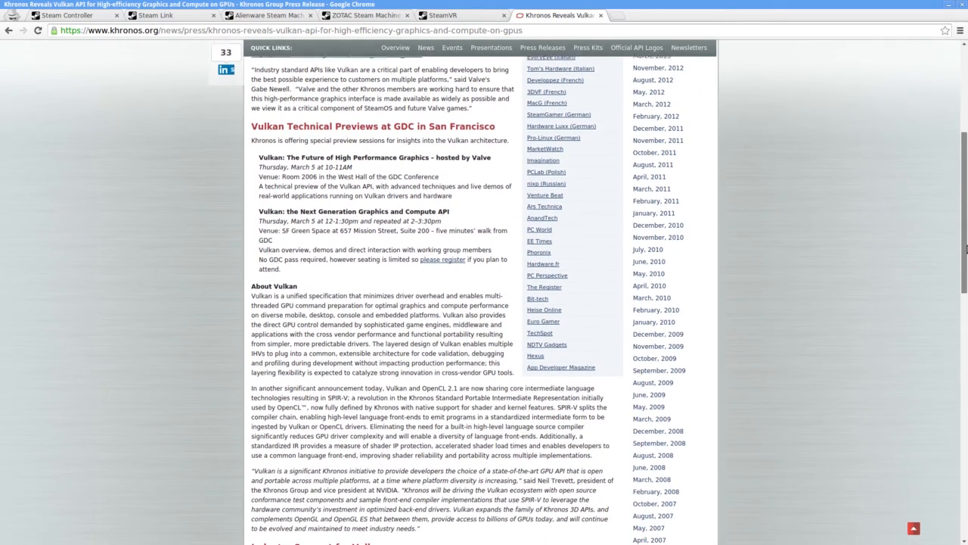
{"action": "scroll", "scroll_direction": "down", "scroll_amount": 3}
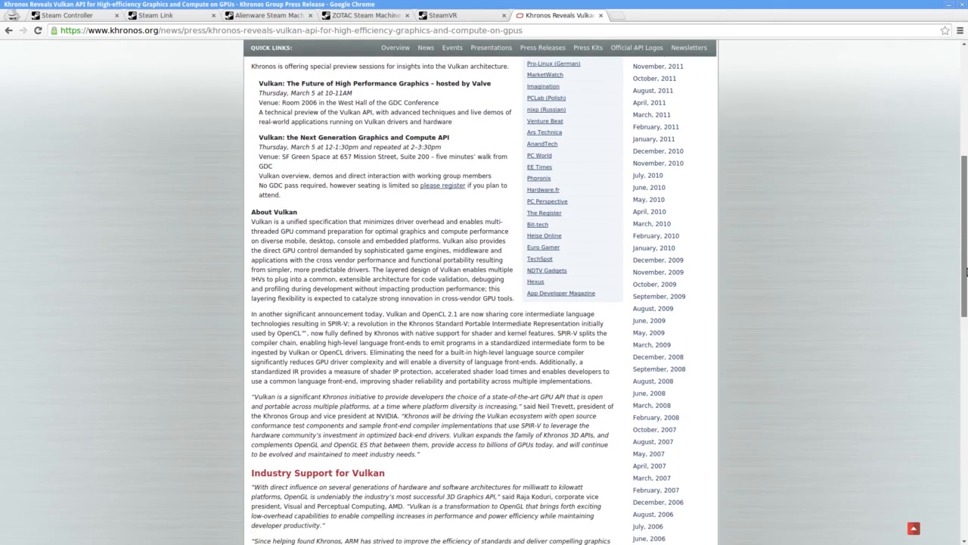
{"action": "left_click", "coordinate": [651, 15]}
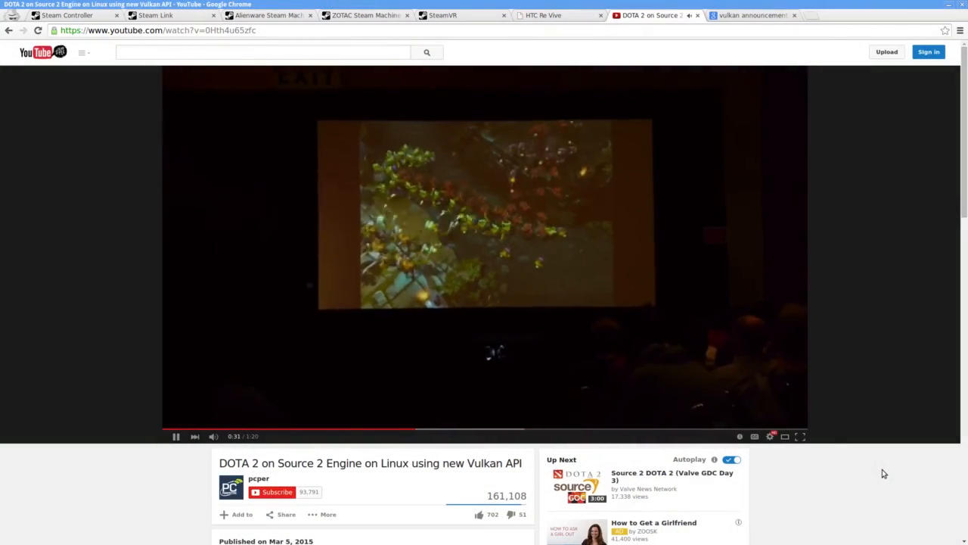